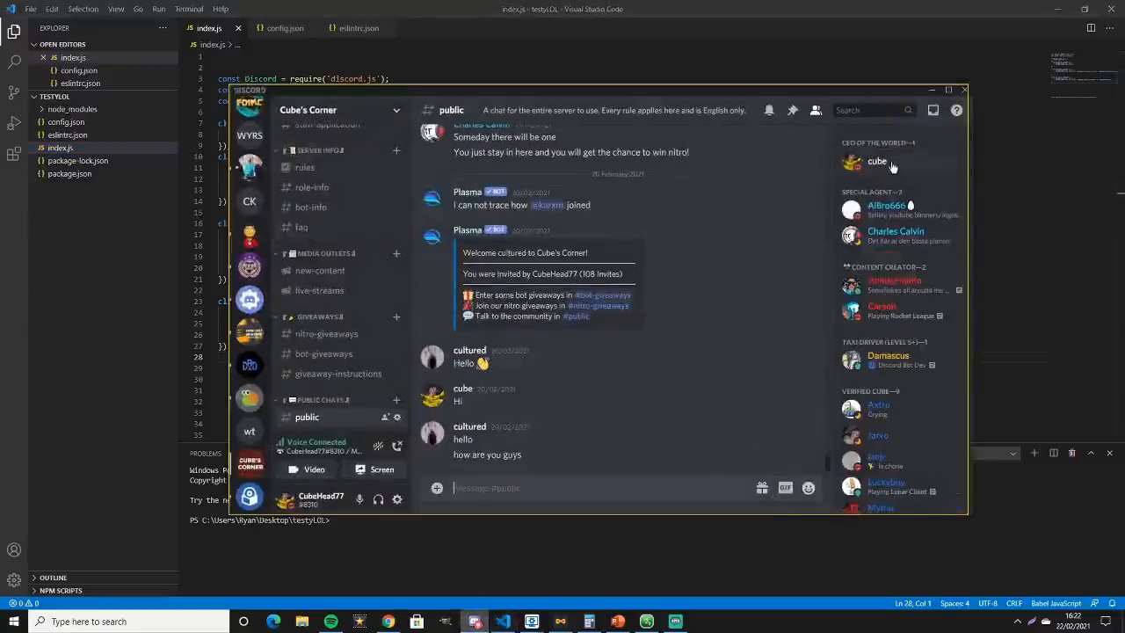
# Step: Check your own profile's activity in the Discord member list
pyautogui.click(876, 161)
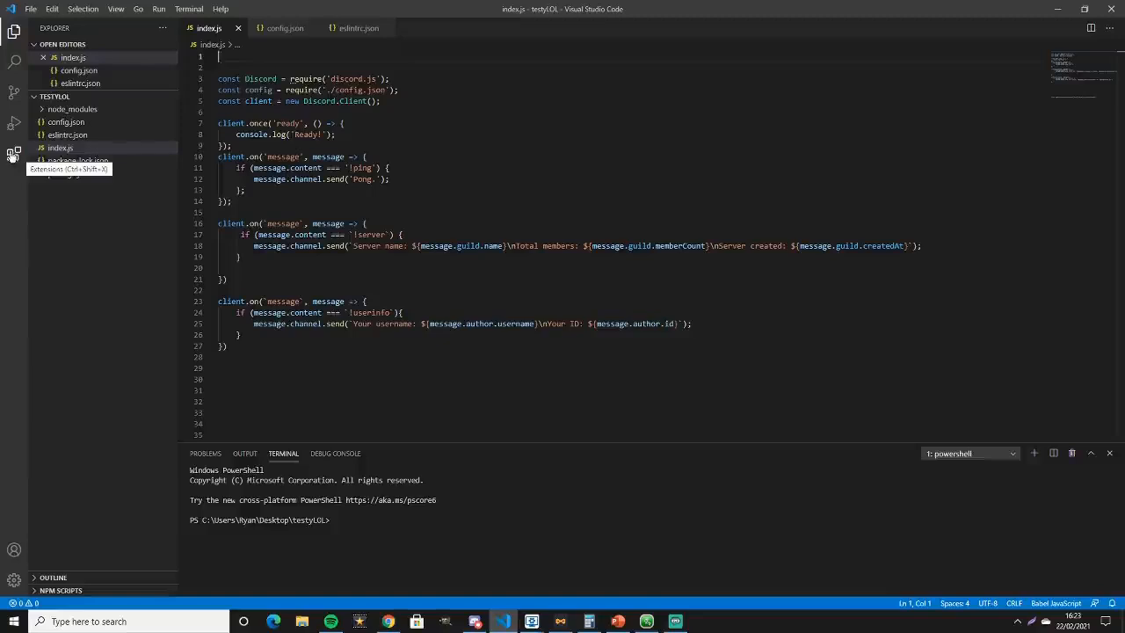
# Step: Search the Extensions marketplace for 'dis' and open Discord Presence by Crawl
pyautogui.click(13, 155)
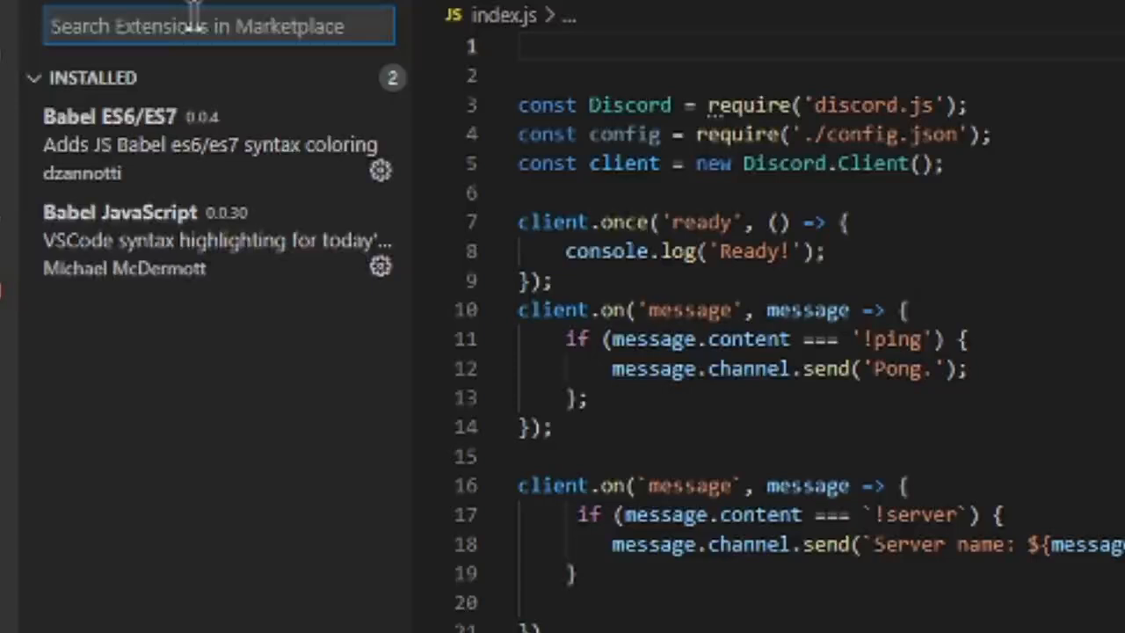
pyautogui.write('discord')
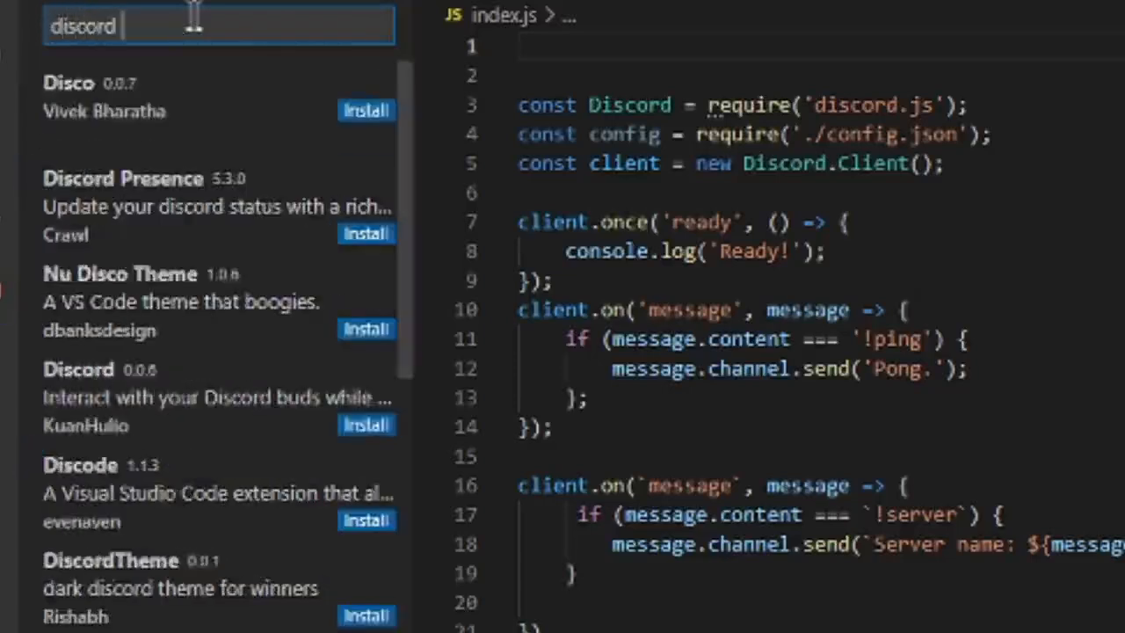
pyautogui.scroll(-3)
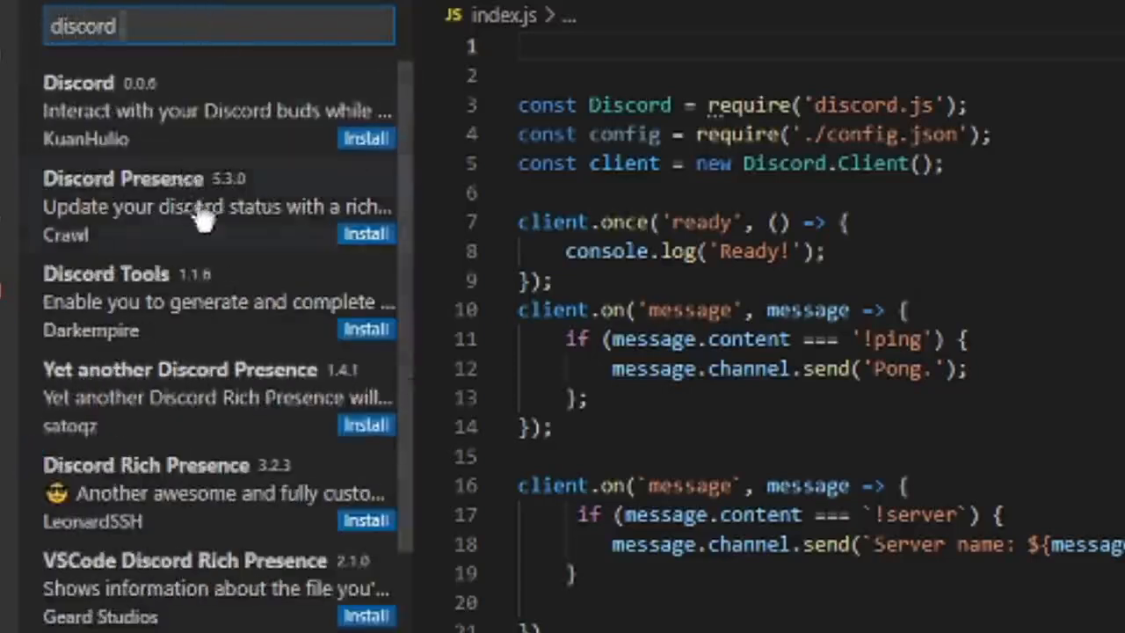
pyautogui.click(123, 193)
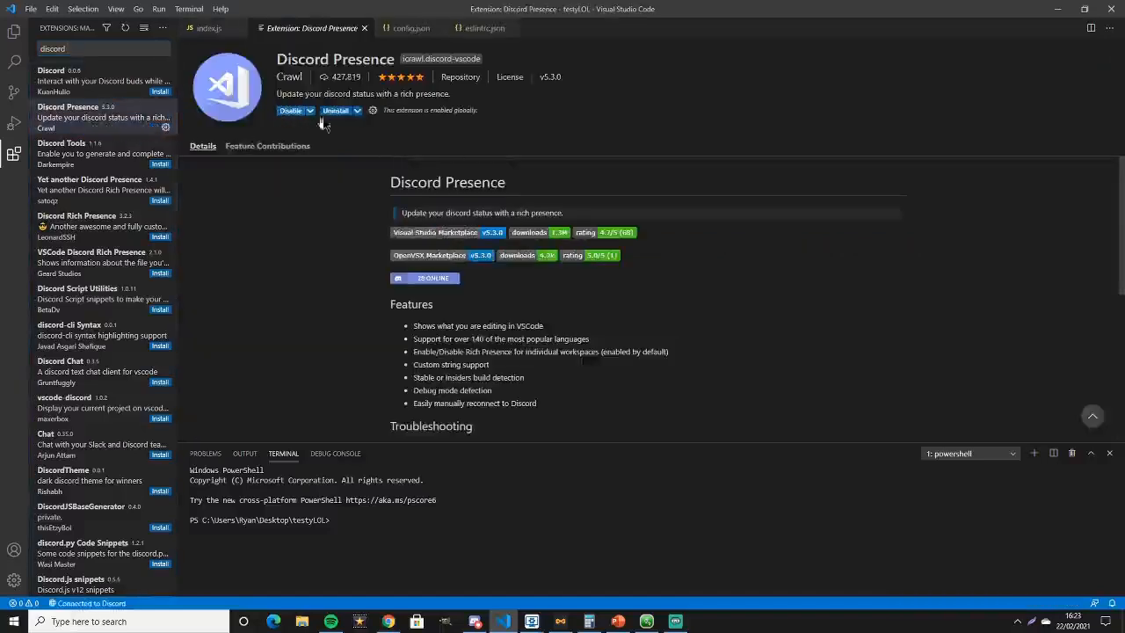
# Step: Return the sidebar to Explorer, then check Discord for the Playing Visual Studio Code status
pyautogui.click(13, 31)
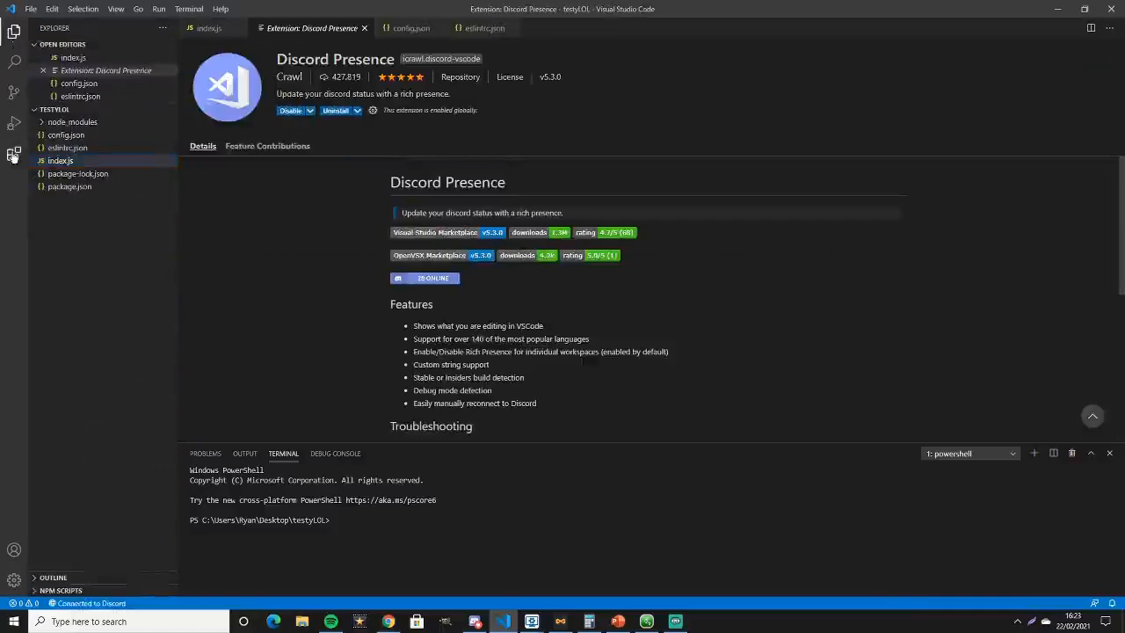
pyautogui.click(13, 154)
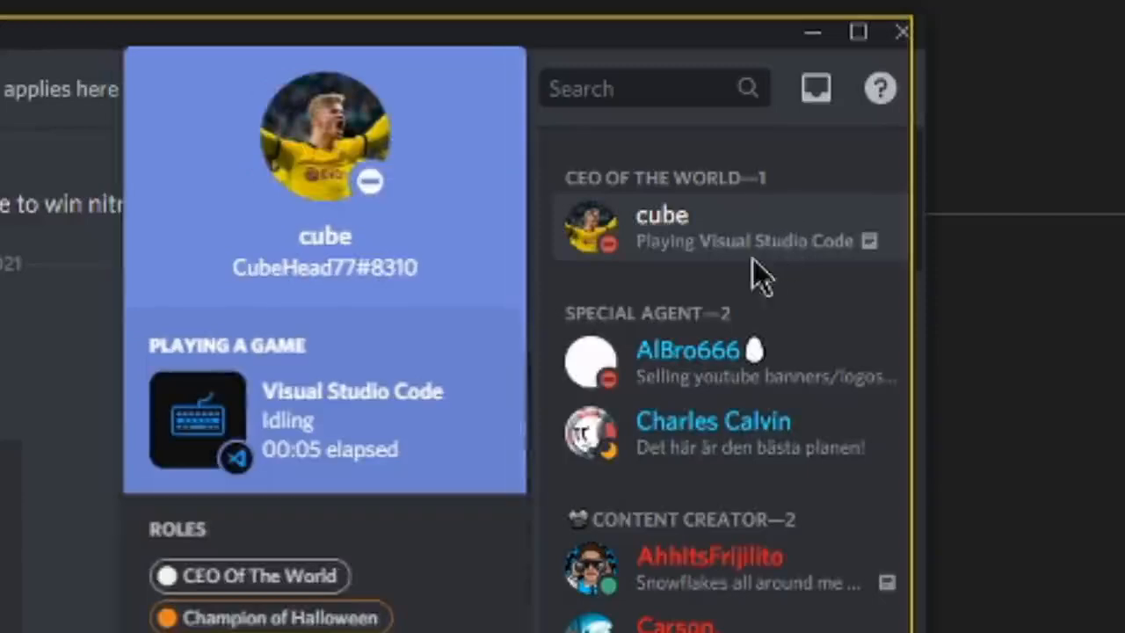
pyautogui.moveTo(767, 259)
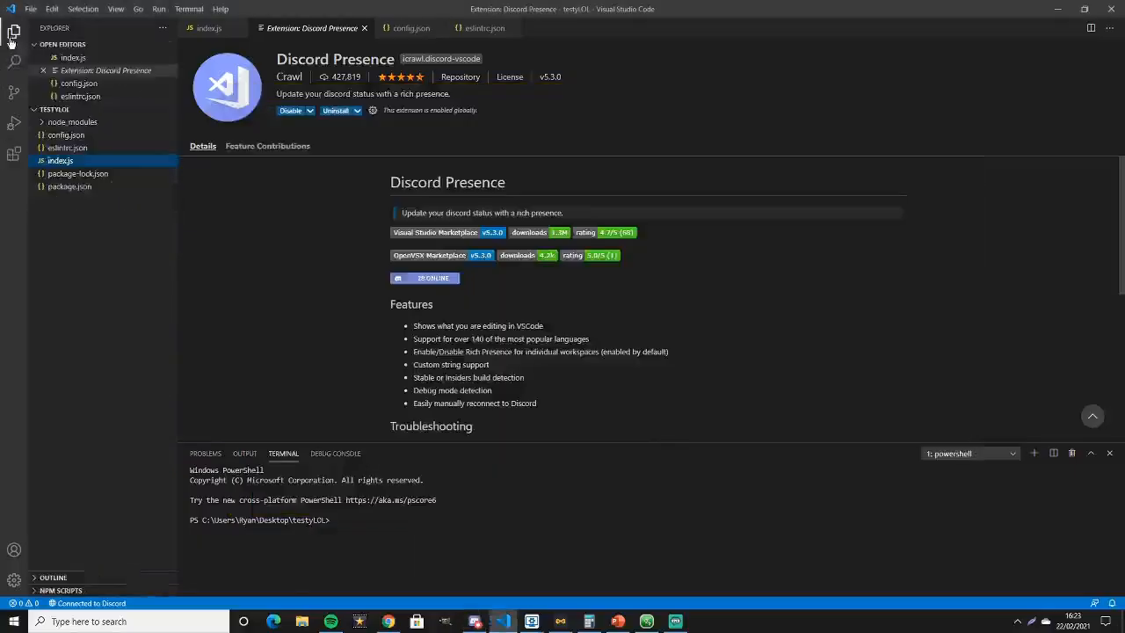
# Step: Open package.json, listing discord.js and eslint dependencies, from the Explorer sidebar
pyautogui.click(209, 27)
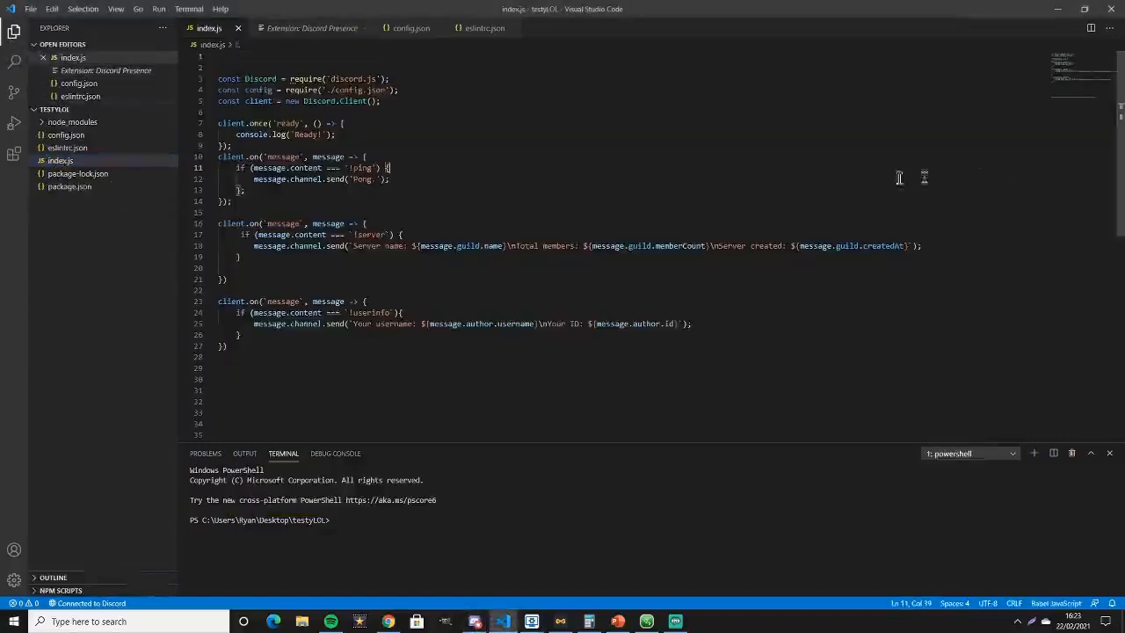
pyautogui.click(70, 187)
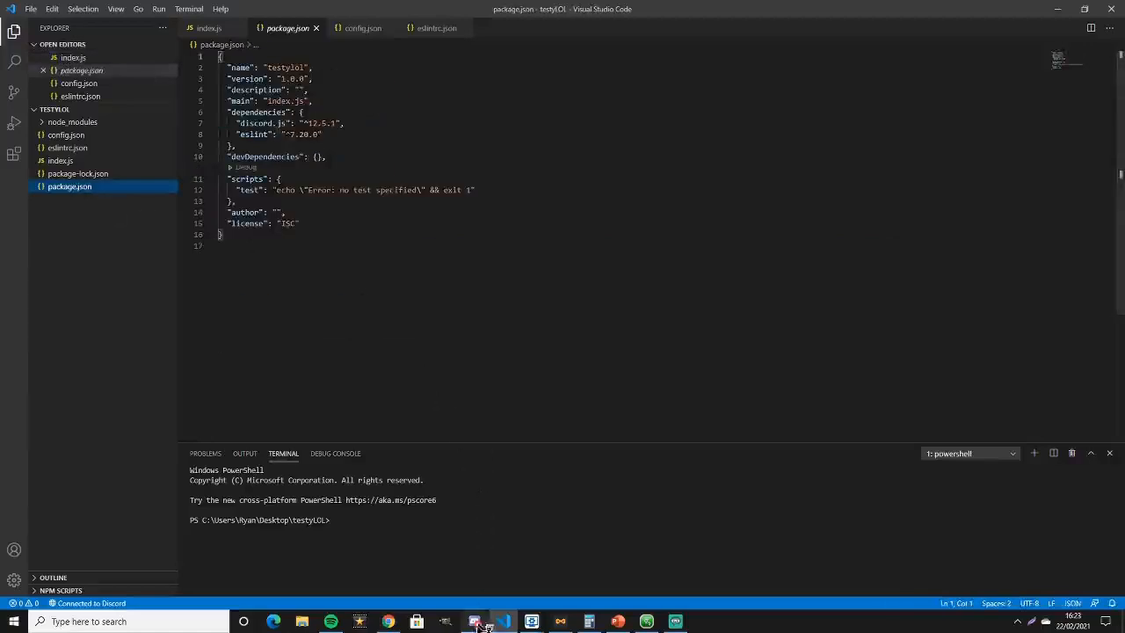
pyautogui.click(475, 621)
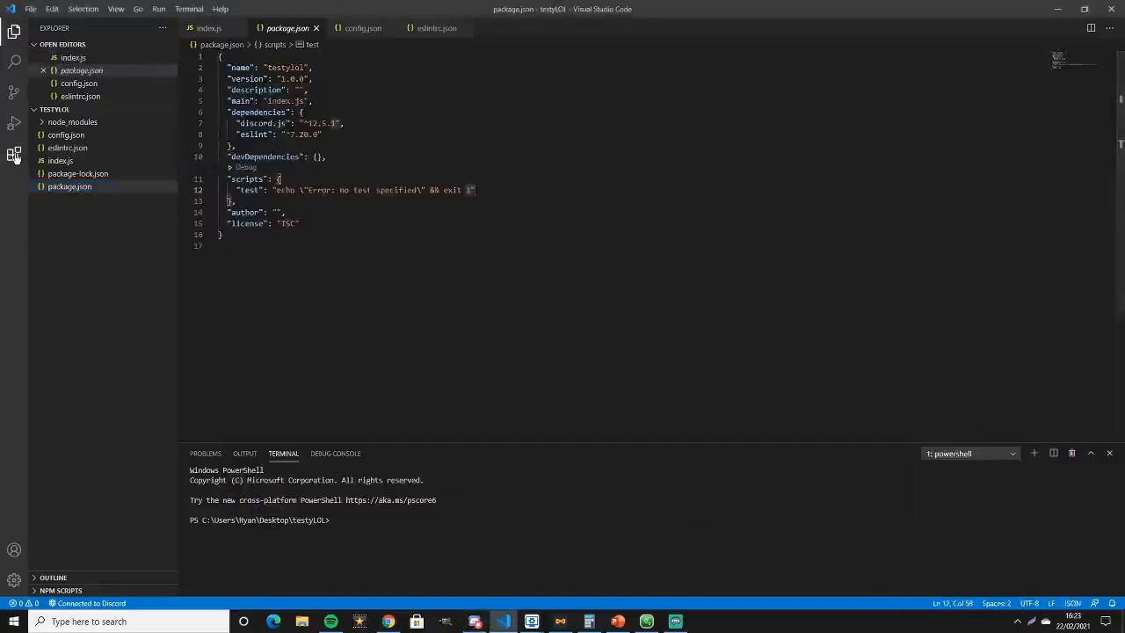
# Step: Open Extension Settings for Discord Presence from the installed extensions list
pyautogui.click(14, 154)
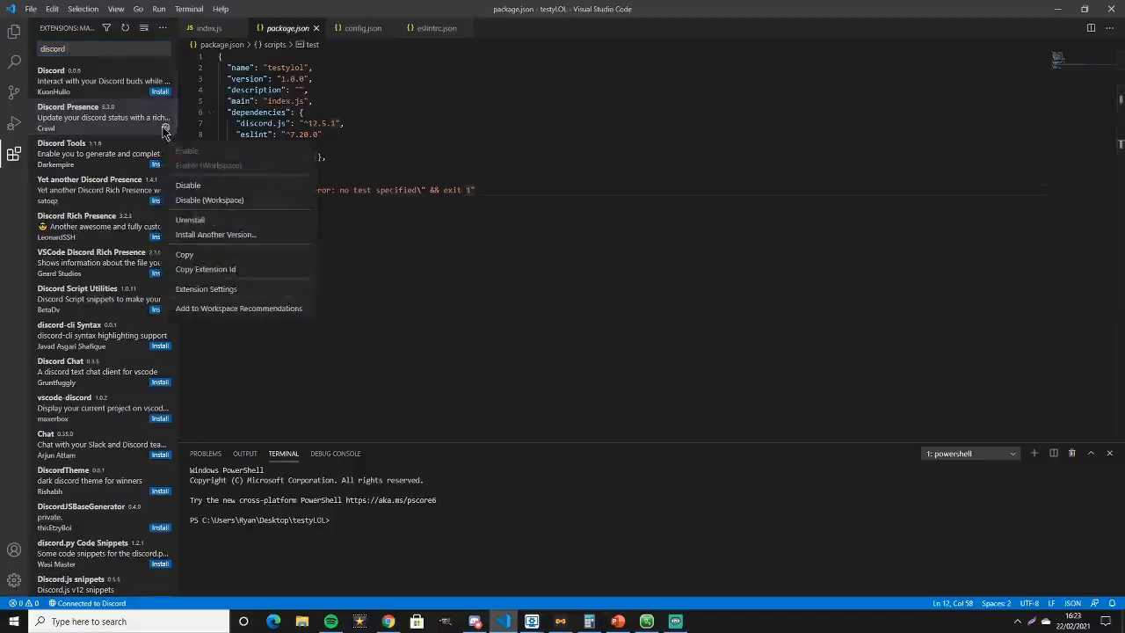
pyautogui.moveTo(206, 288)
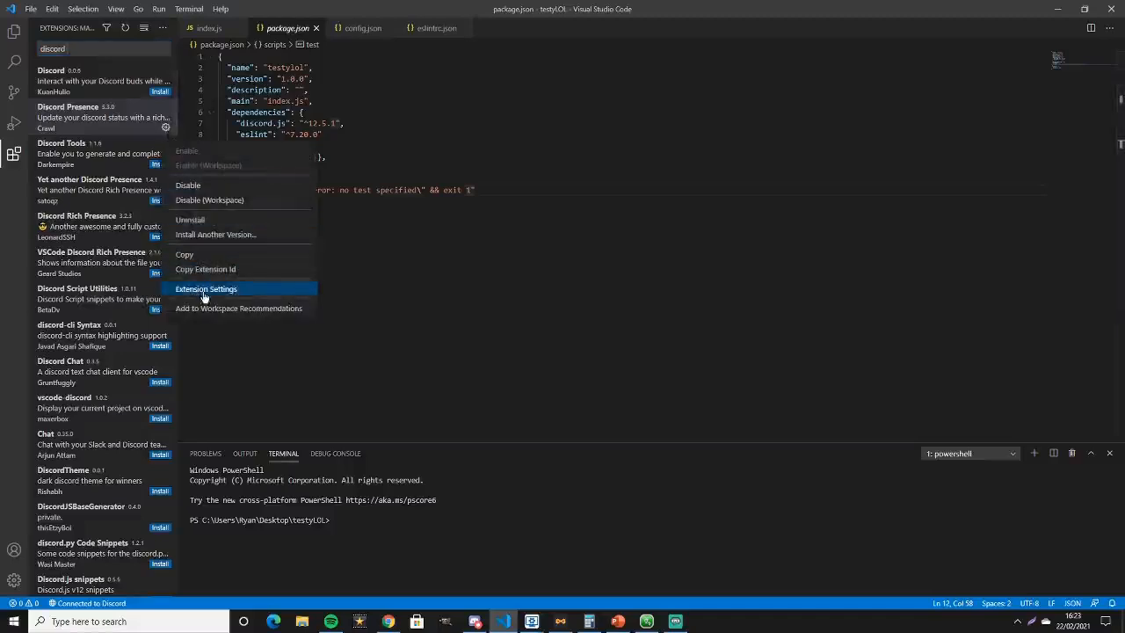
pyautogui.click(206, 288)
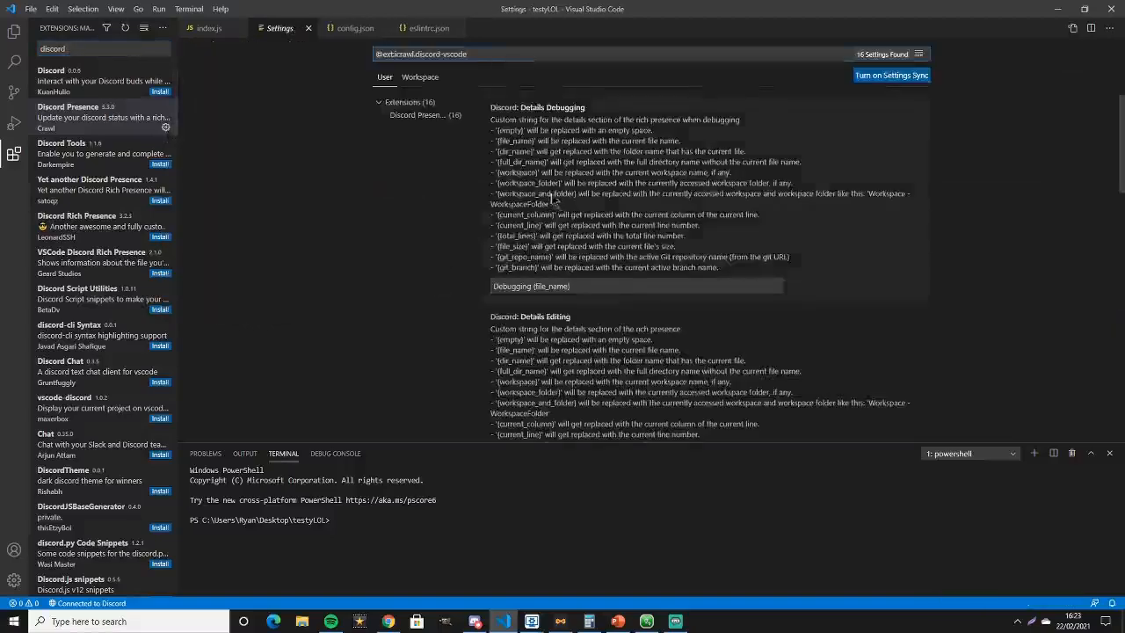
pyautogui.scroll(-3)
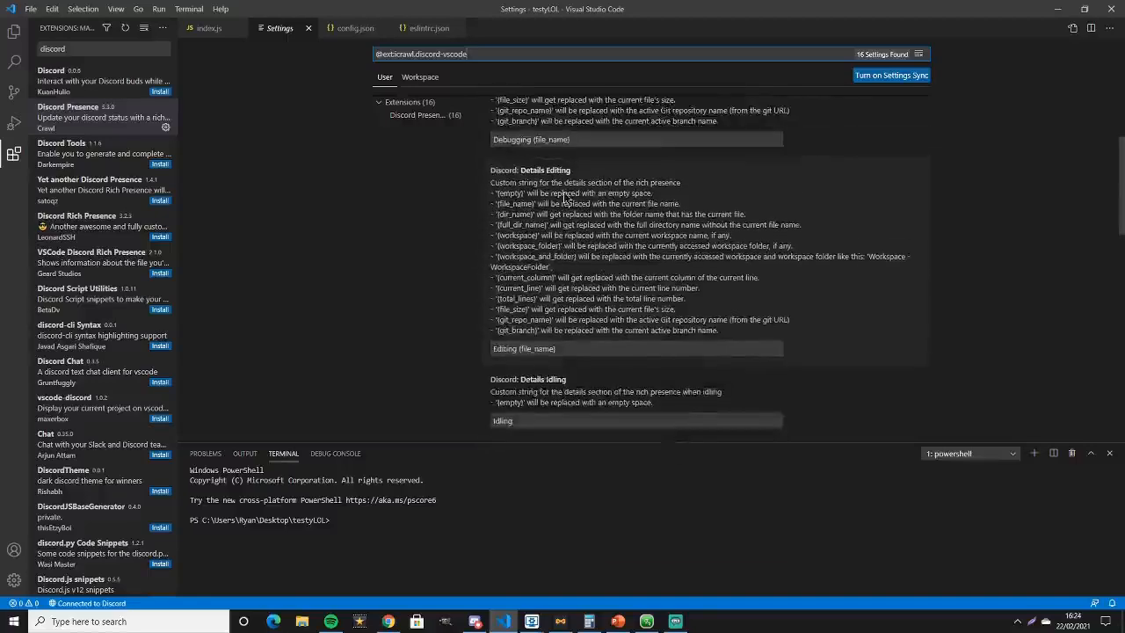
pyautogui.scroll(-3)
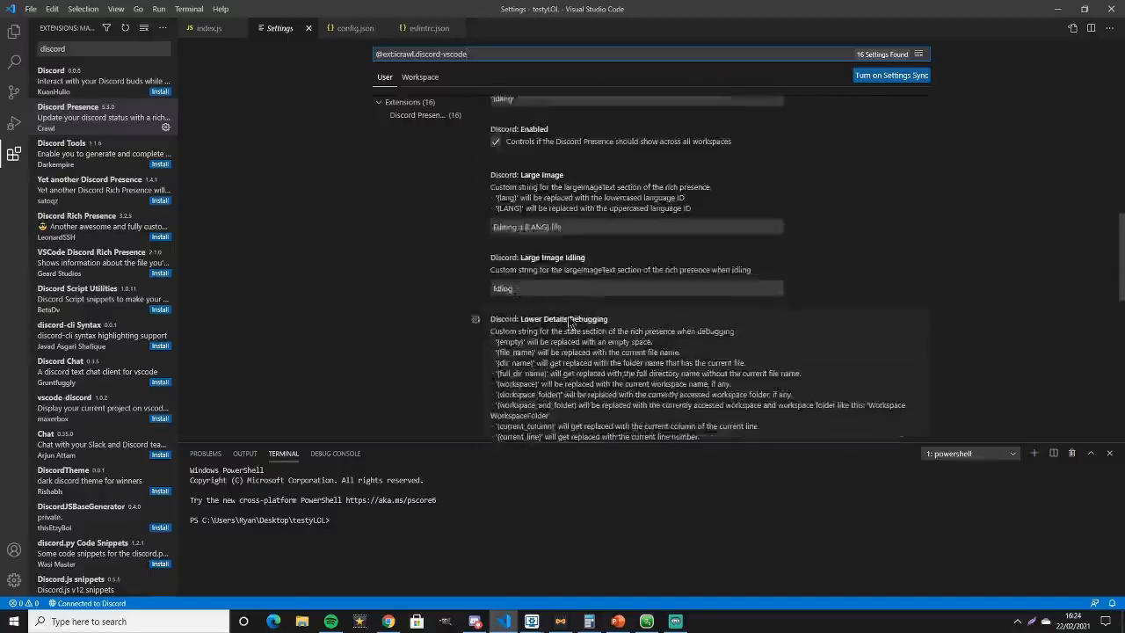
pyautogui.scroll(-3)
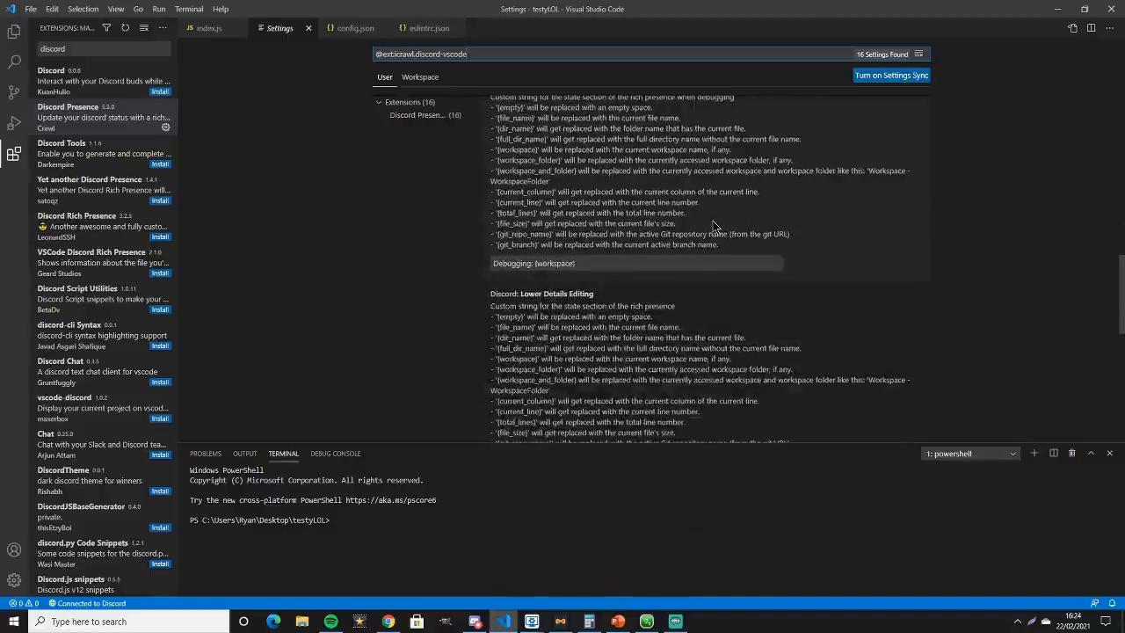